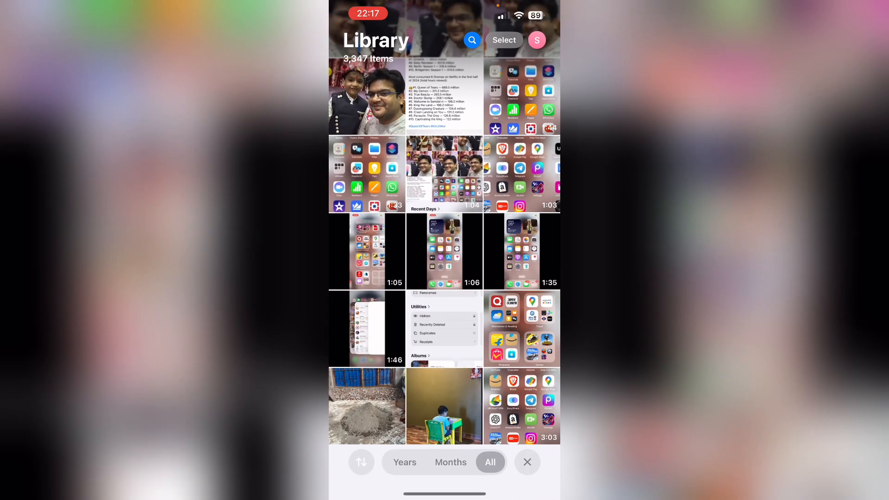
Open the balloon selfie full screen and enter its edit view
left_click(366, 93)
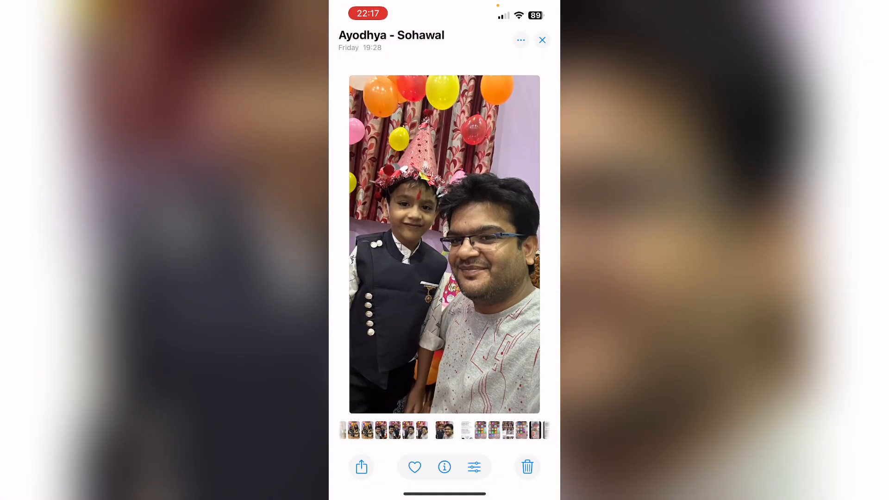
left_click(474, 467)
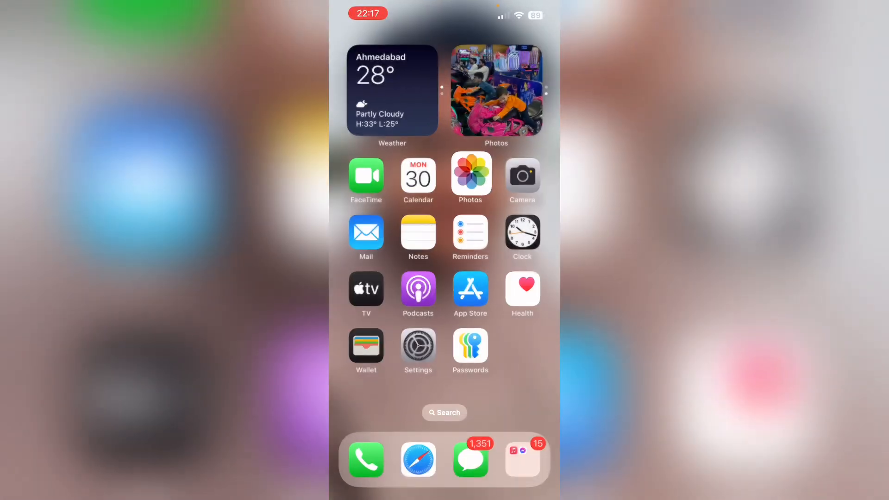
Launch Settings from the home screen and go to the General page
left_click(418, 345)
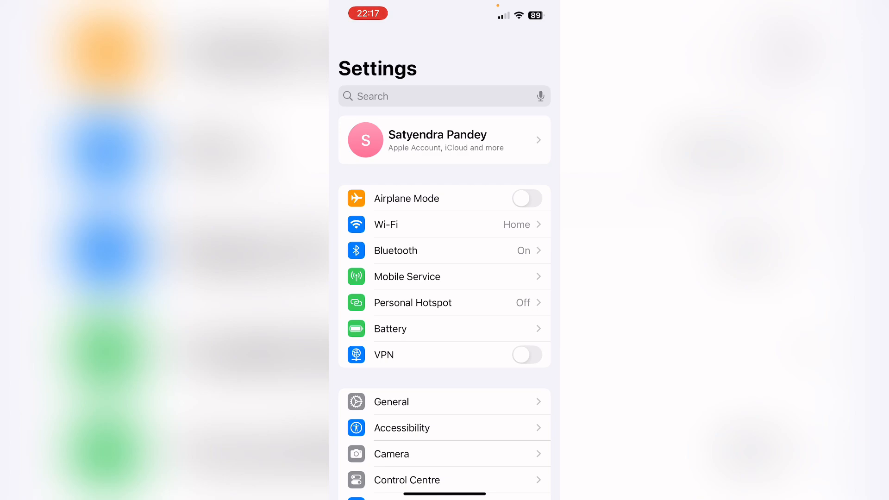
left_click(391, 401)
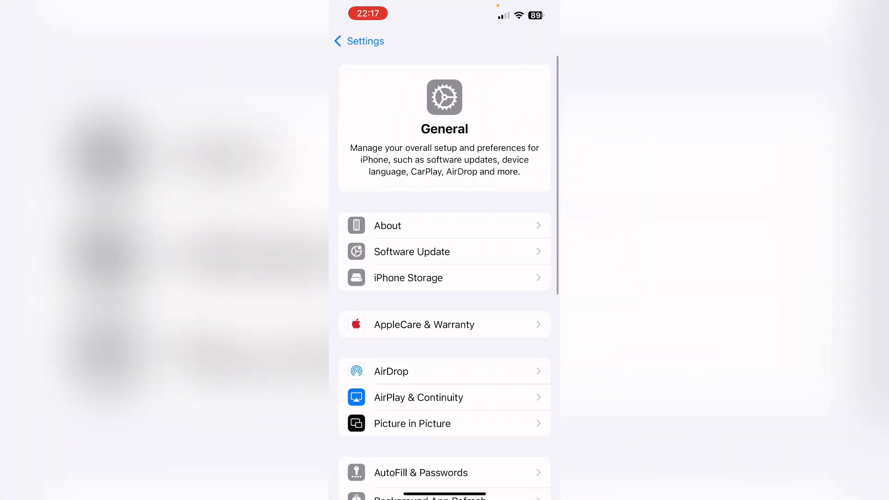